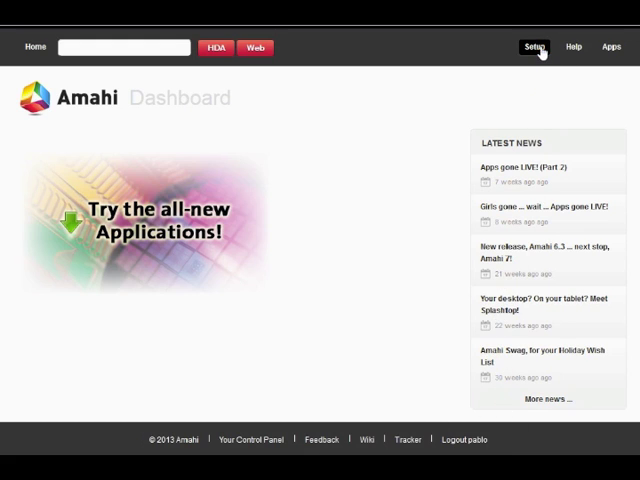
Open Setup and switch to the Shares page listing seven shares.
left_click(534, 45)
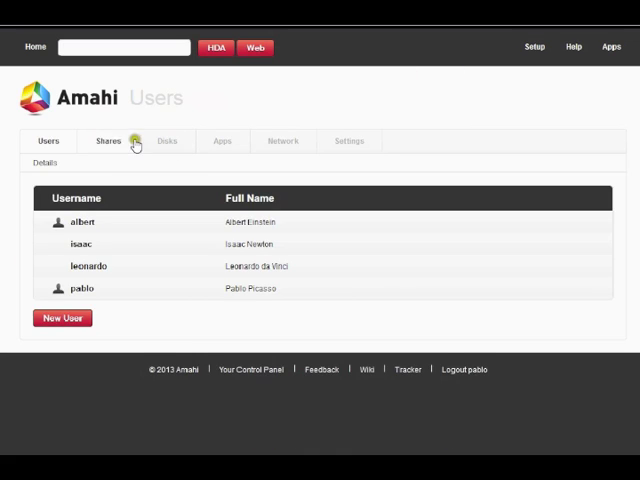
left_click(107, 140)
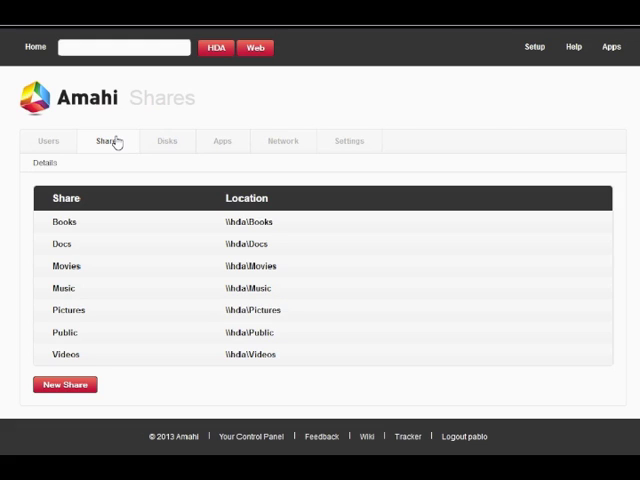
mouse_move(131, 220)
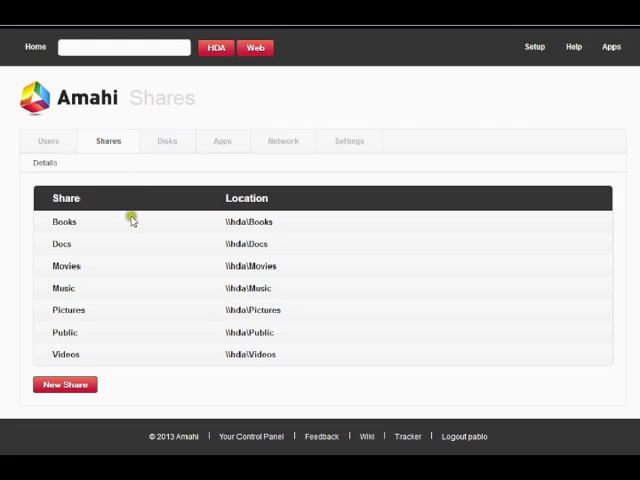
Expand the Books share to show its access, visibility and /var/hda/files/books location.
left_click(64, 221)
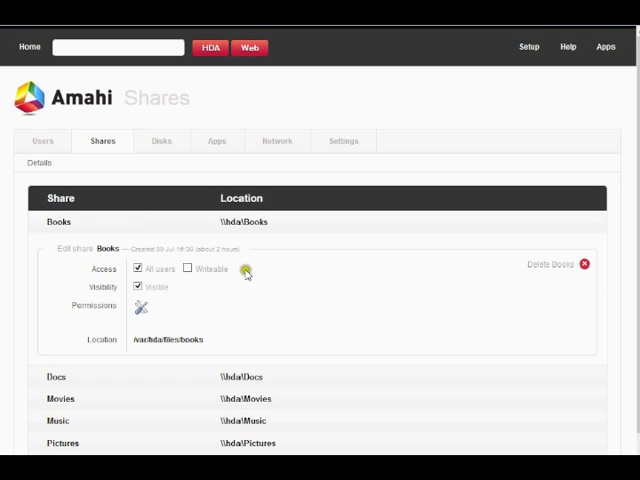
mouse_move(219, 345)
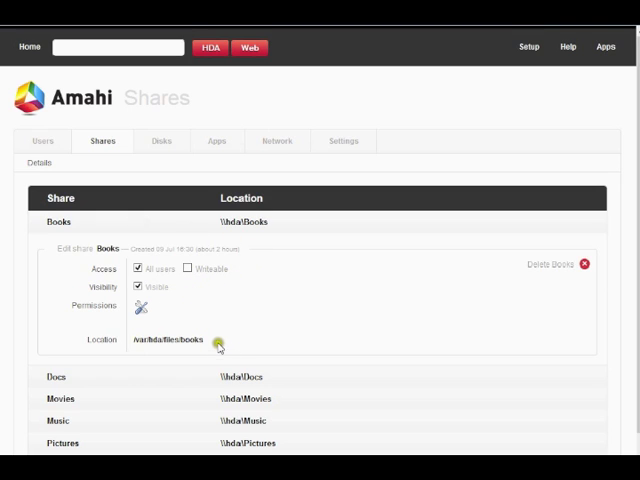
mouse_move(211, 346)
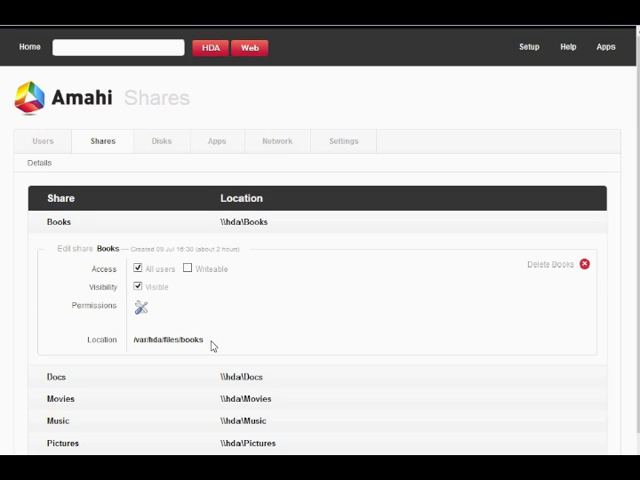
mouse_move(557, 277)
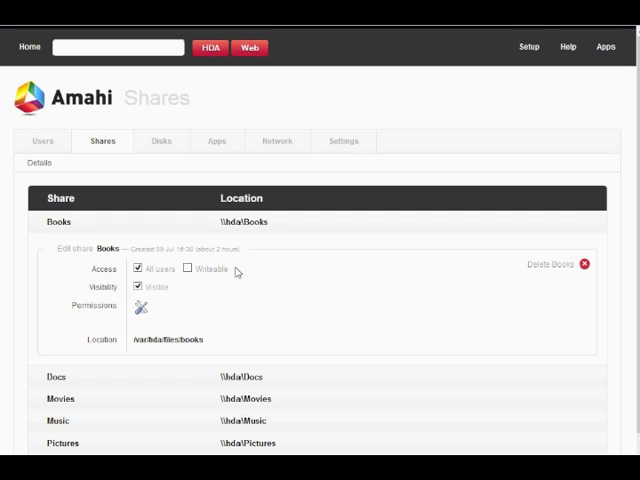
left_click(137, 269)
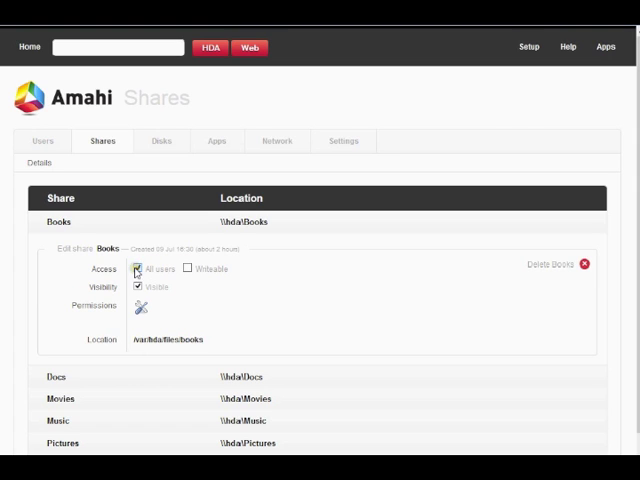
left_click(137, 269)
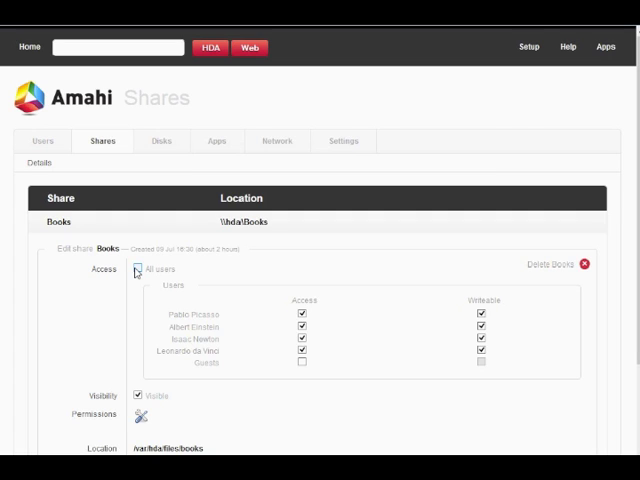
left_click(138, 268)
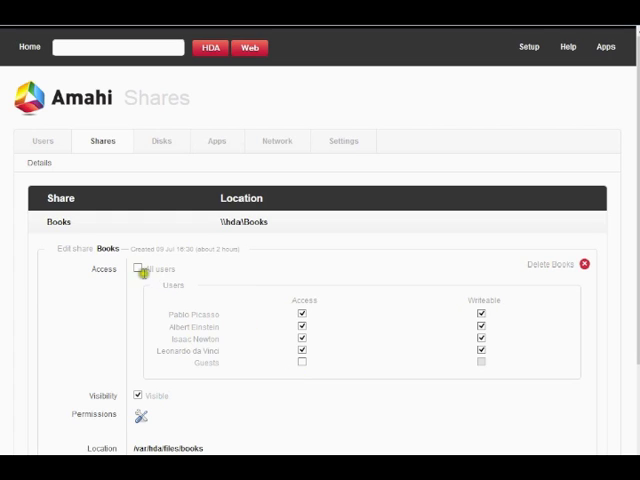
left_click(139, 268)
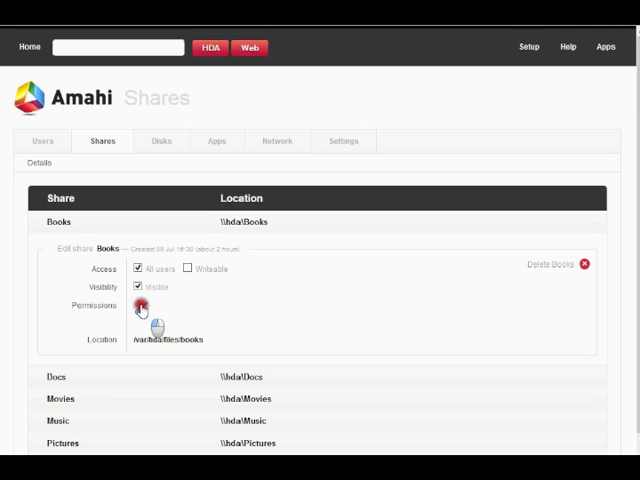
Check Books permissions, select its folder path, then collapse the Books panel.
left_click(141, 305)
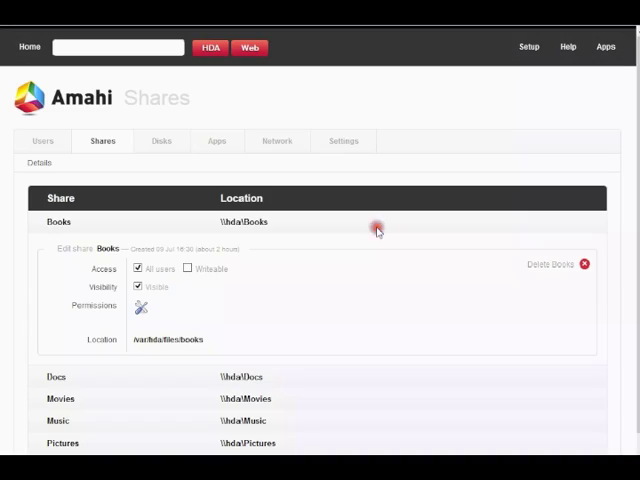
mouse_move(249, 279)
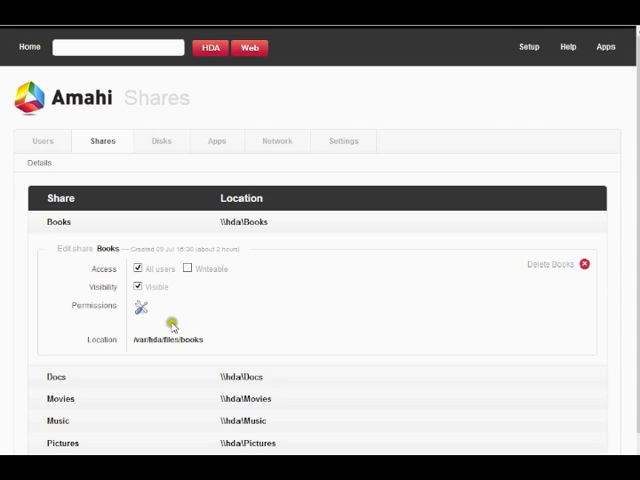
double_click(167, 339)
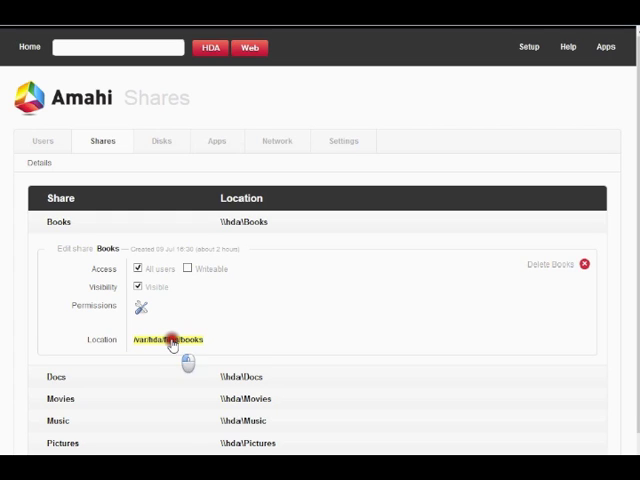
left_click(172, 339)
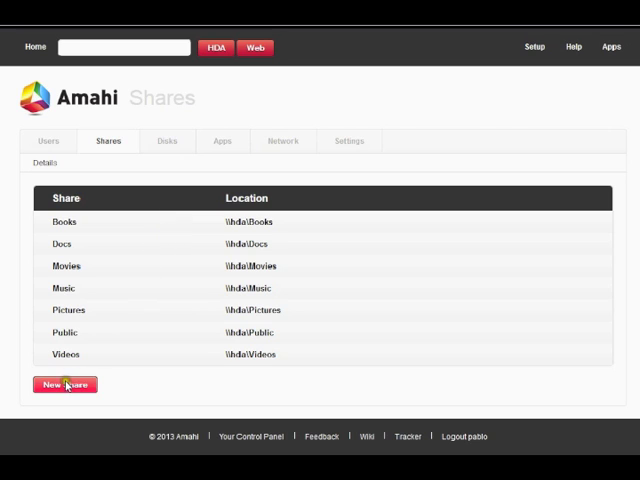
Open the empty New Share form below the seven-share list.
left_click(64, 385)
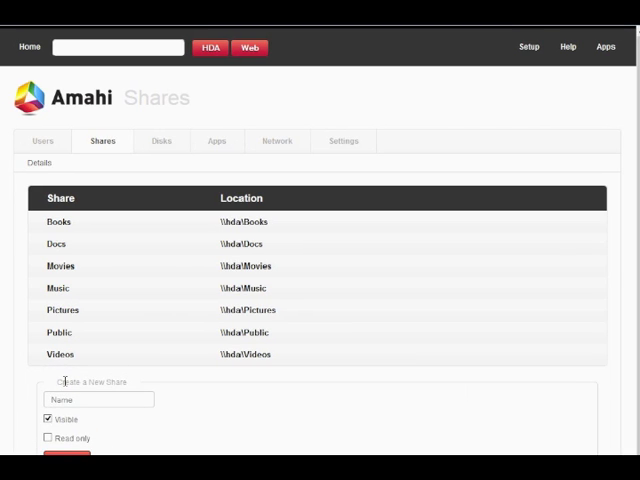
Create a visible share named 'abc' at \\hda\abc.
scroll("down", 3)
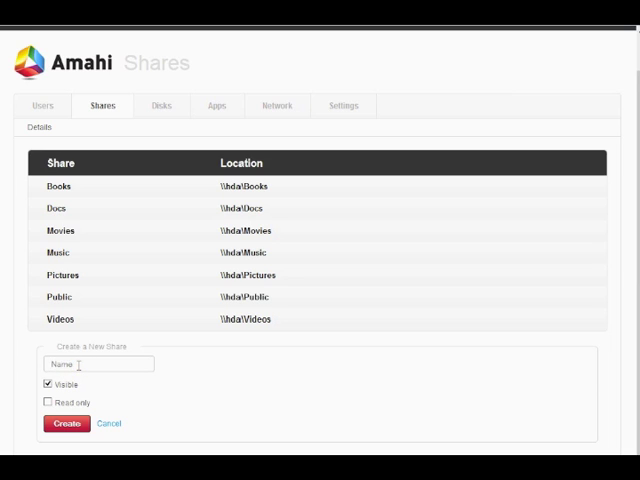
type("abc")
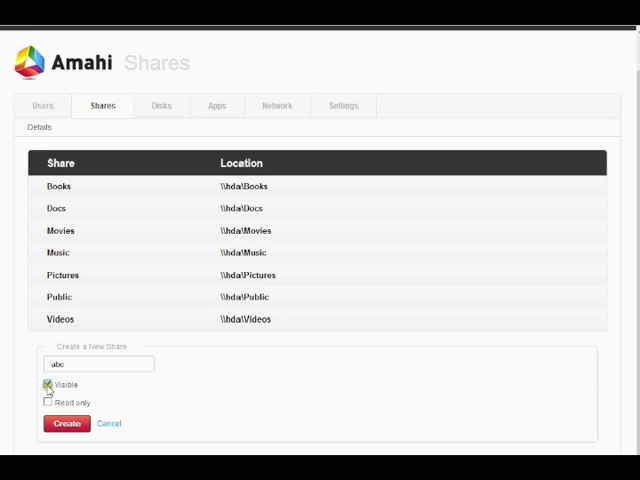
left_click(48, 388)
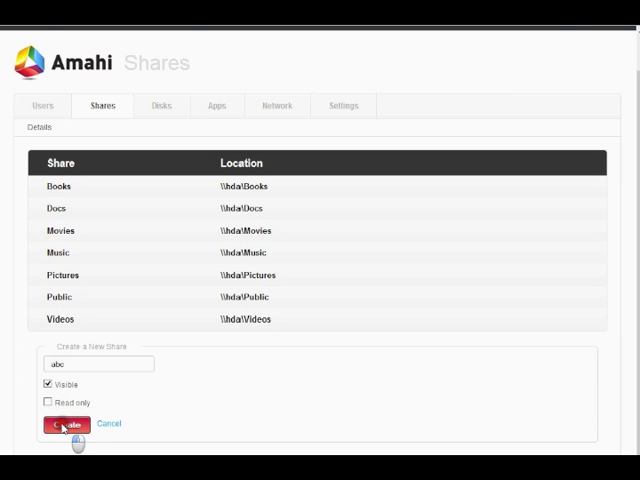
left_click(67, 424)
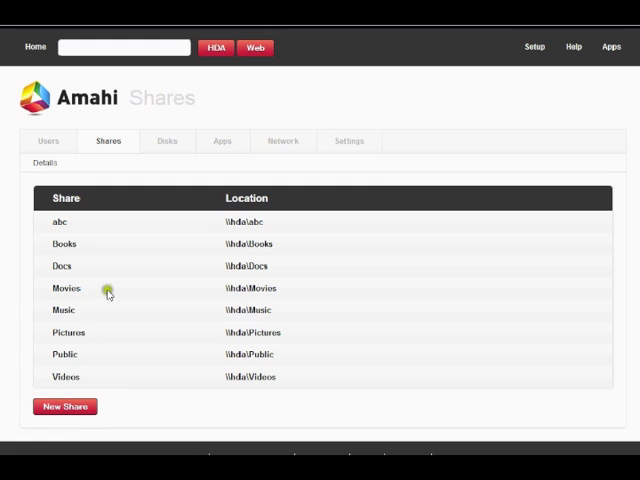
Expand the abc share, choose Delete abc, and confirm with OK.
left_click(60, 221)
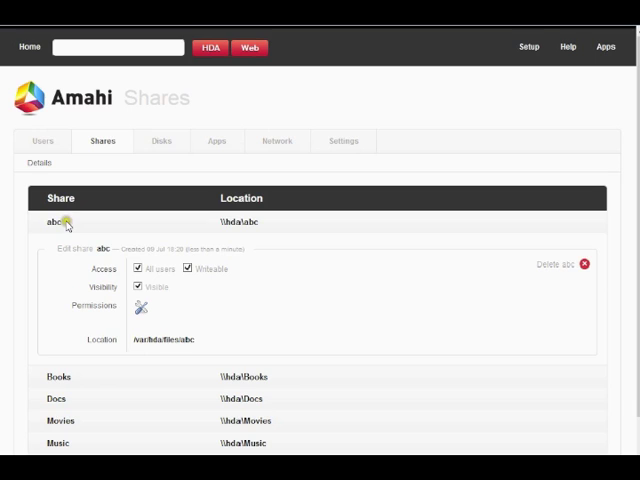
mouse_move(65, 224)
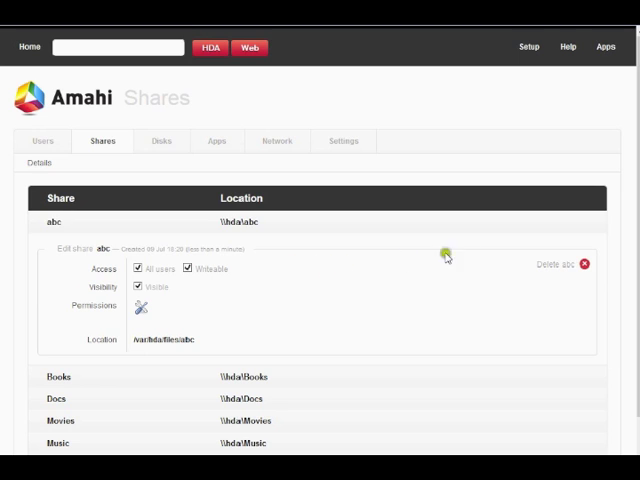
left_click(583, 264)
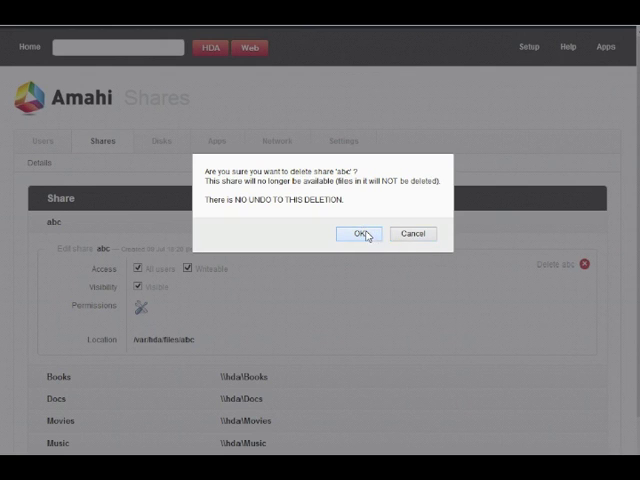
left_click(359, 233)
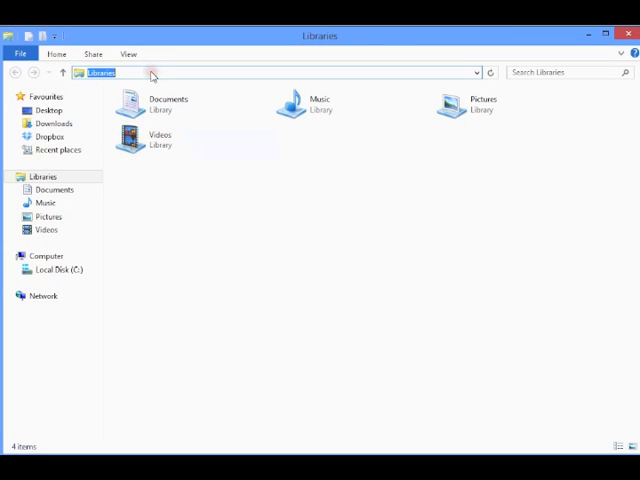
Navigate File Explorer to \\hda\docs.
type("\\\\hda\\docs")
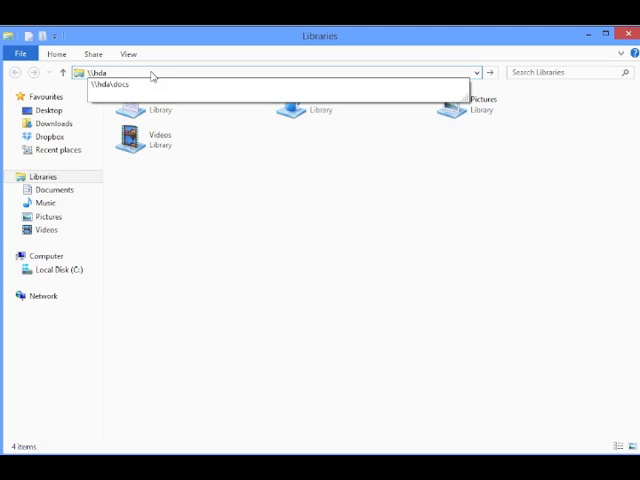
type("\\do")
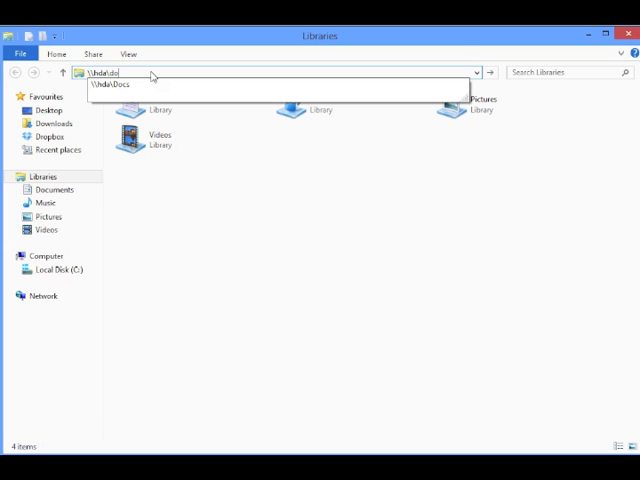
key("Enter")
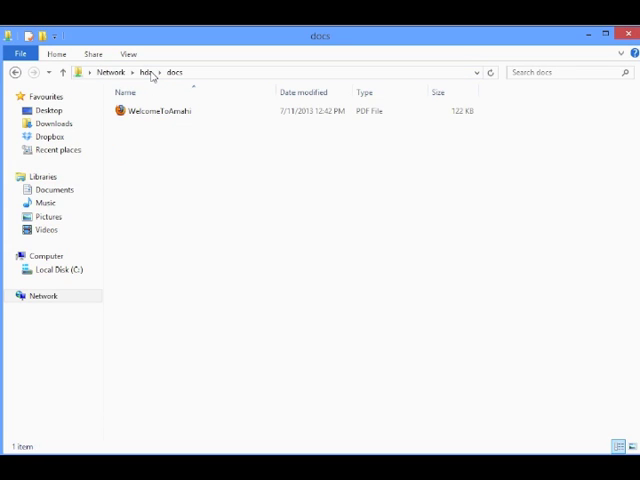
Open the WelcomeToAmahi PDF from the docs share.
left_click(160, 111)
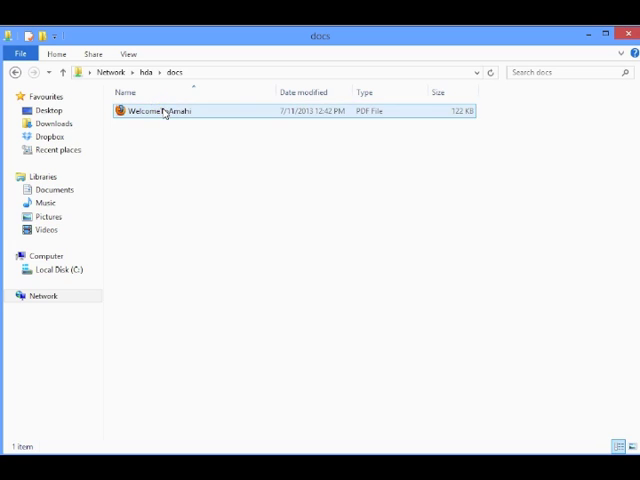
double_click(160, 110)
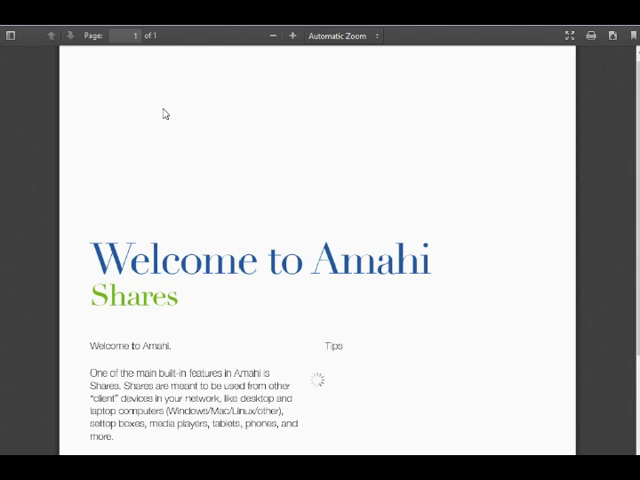